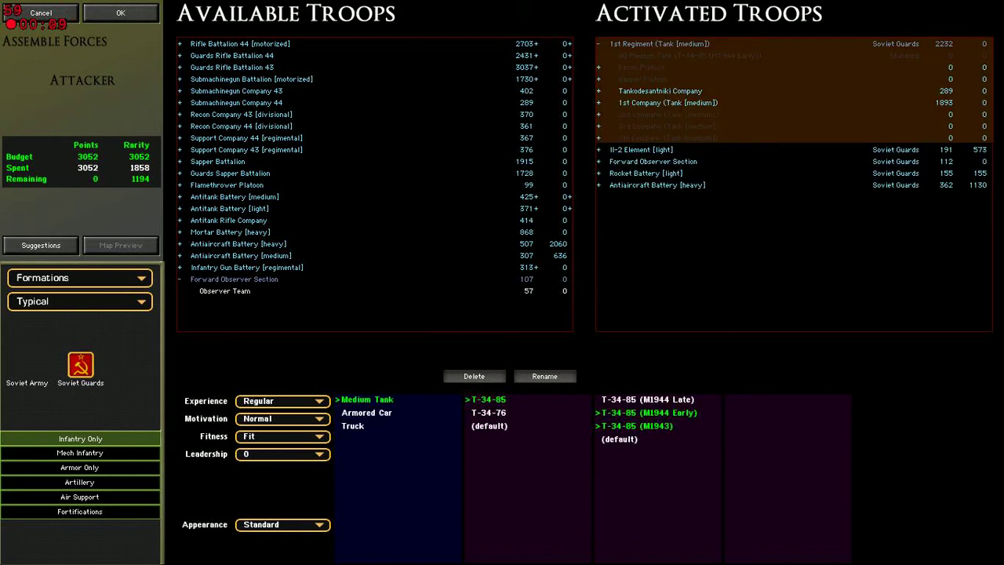
- Expand 1st Company (Tank [medium]) to list its HQ tank and two T-34-85 platoons
left_click(667, 103)
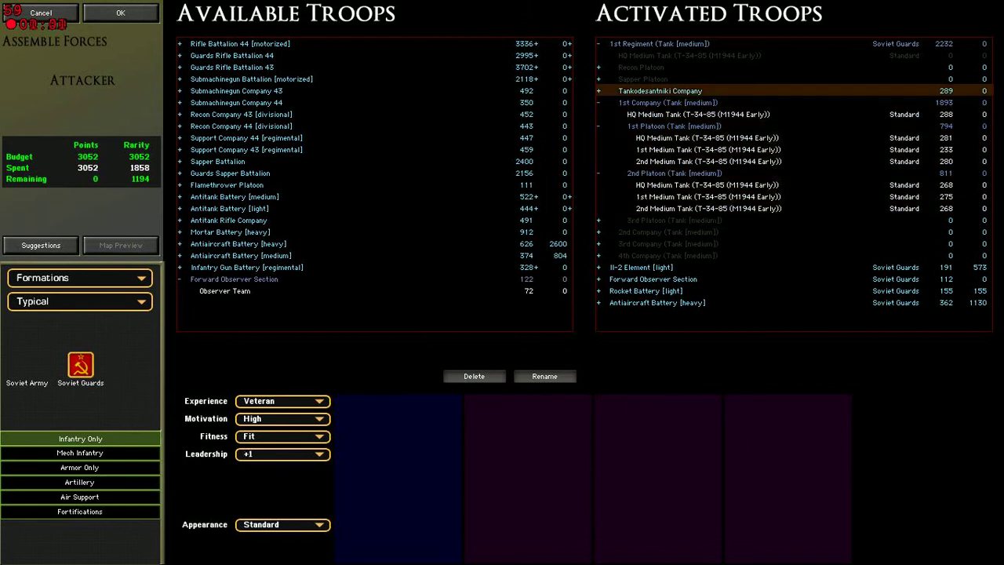
- Expand Tankodesantniki Company, check ratings of its platoons' SMG squads and HQ team, then fold the companies back up
left_click(599, 90)
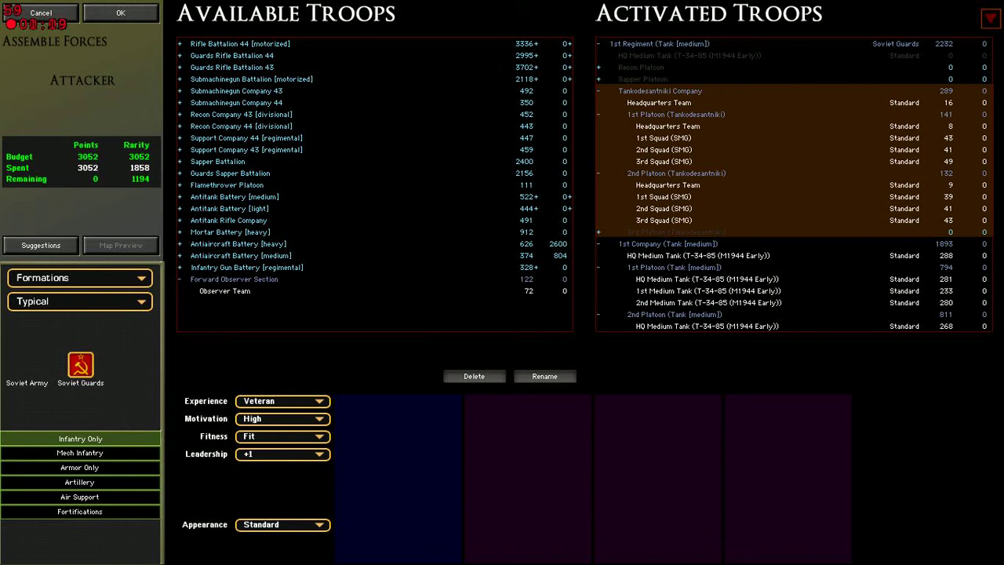
left_click(282, 418)
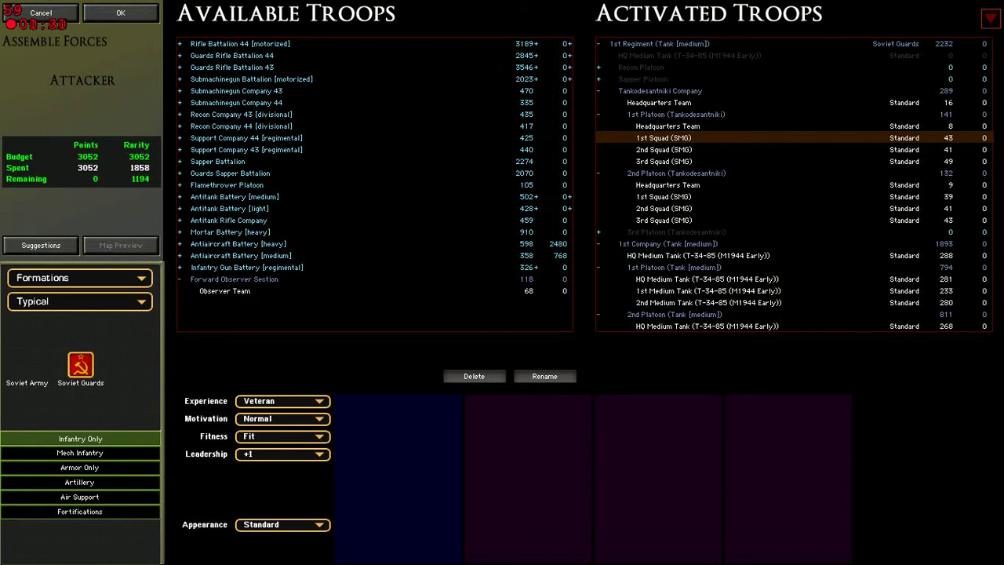
left_click(662, 149)
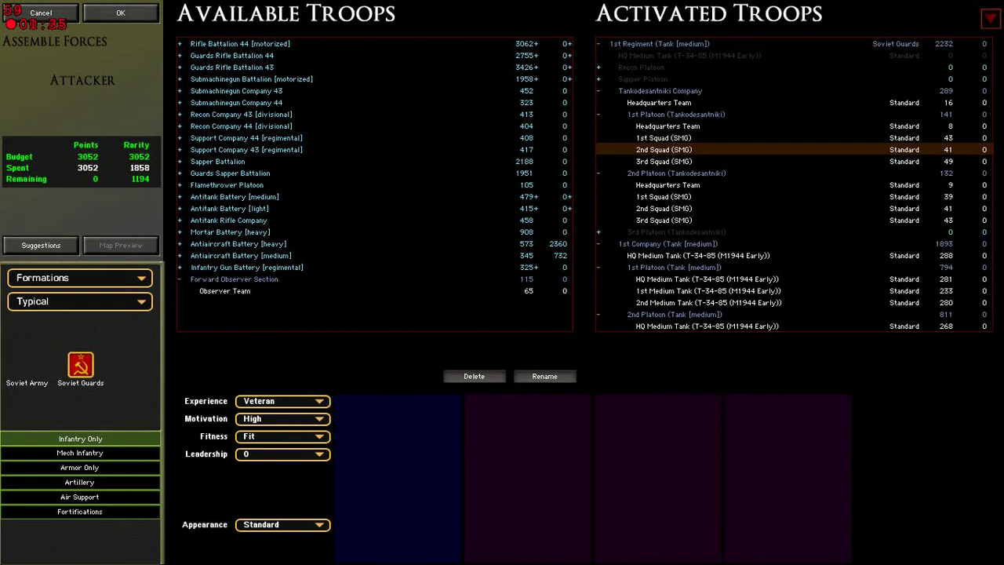
left_click(662, 196)
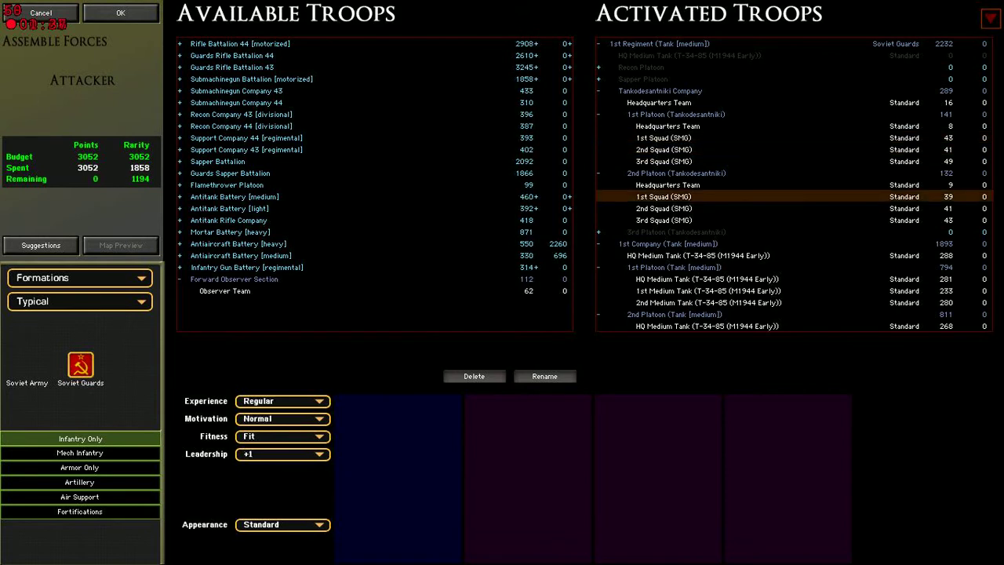
left_click(282, 417)
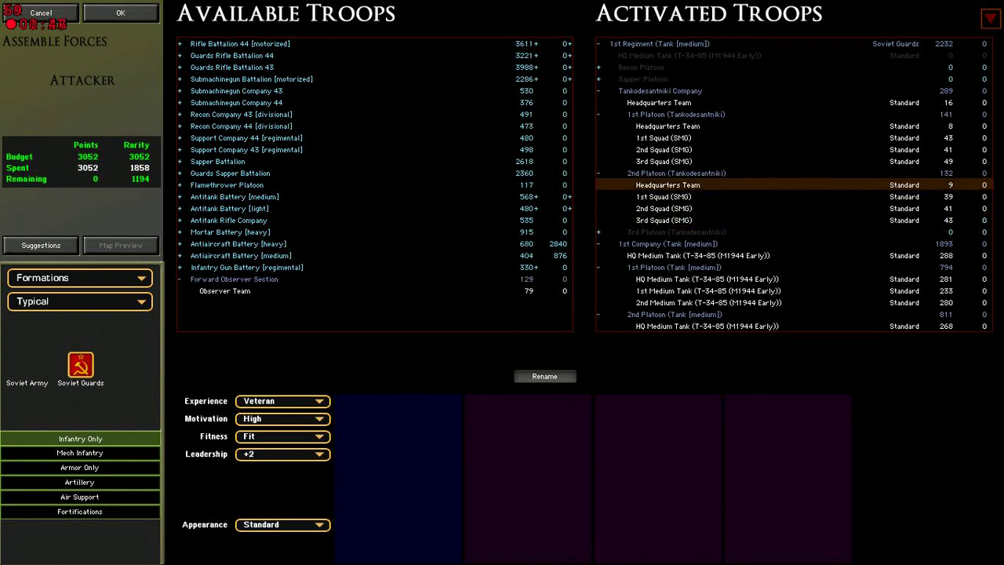
left_click(662, 160)
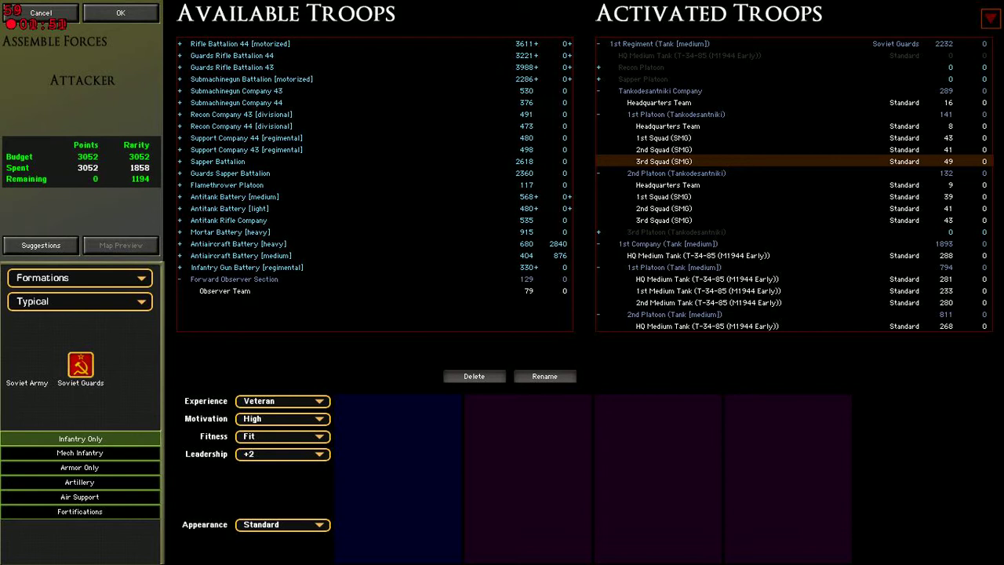
left_click(598, 89)
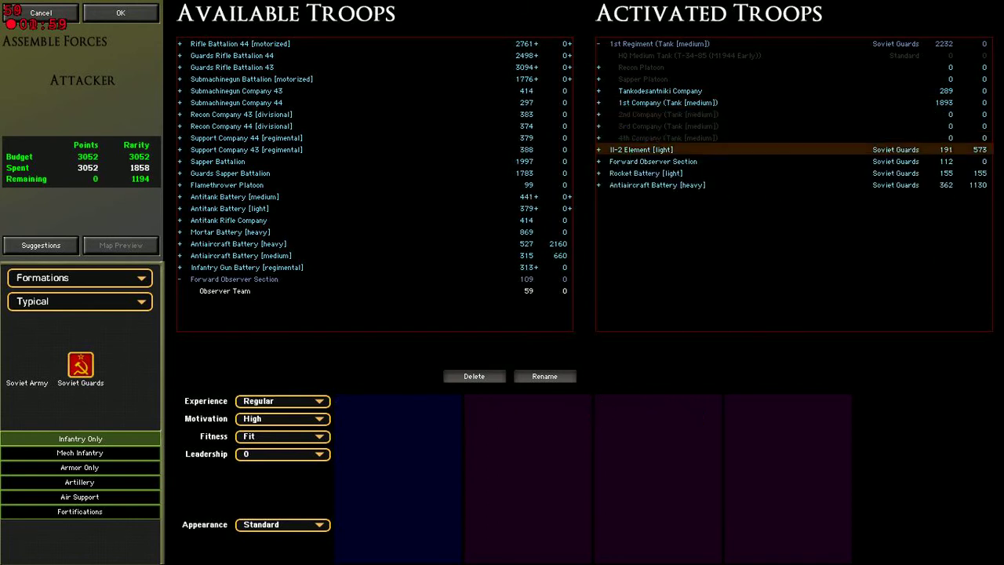
- Check Tankodesantniki Company's overall ratings and collapse the whole 1st Regiment
left_click(283, 401)
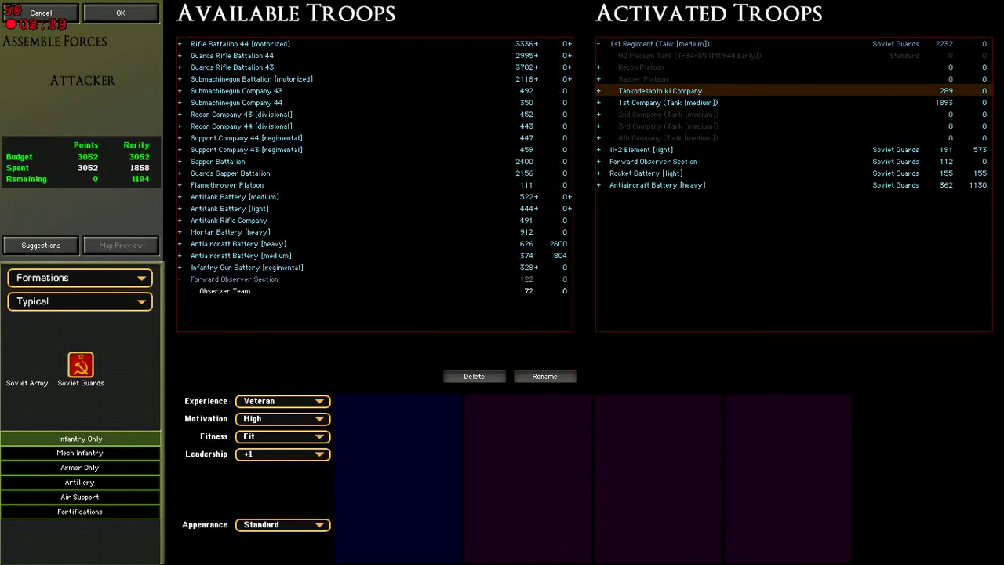
left_click(658, 44)
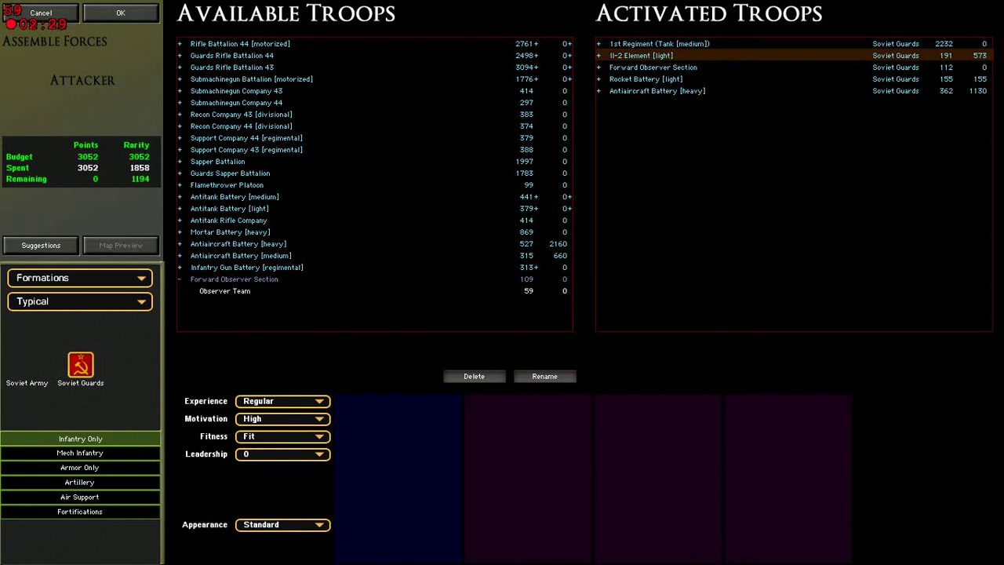
left_click(599, 55)
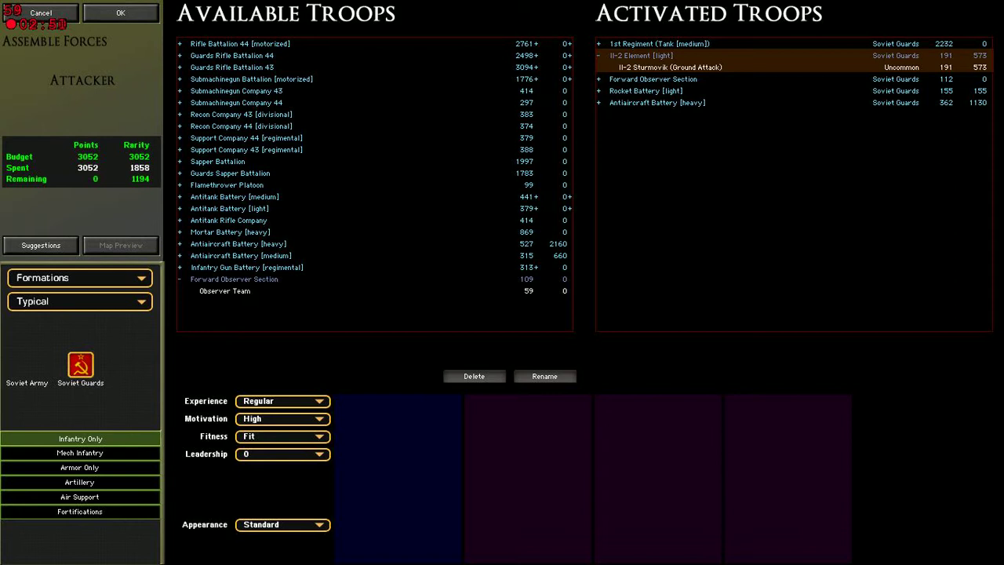
left_click(282, 417)
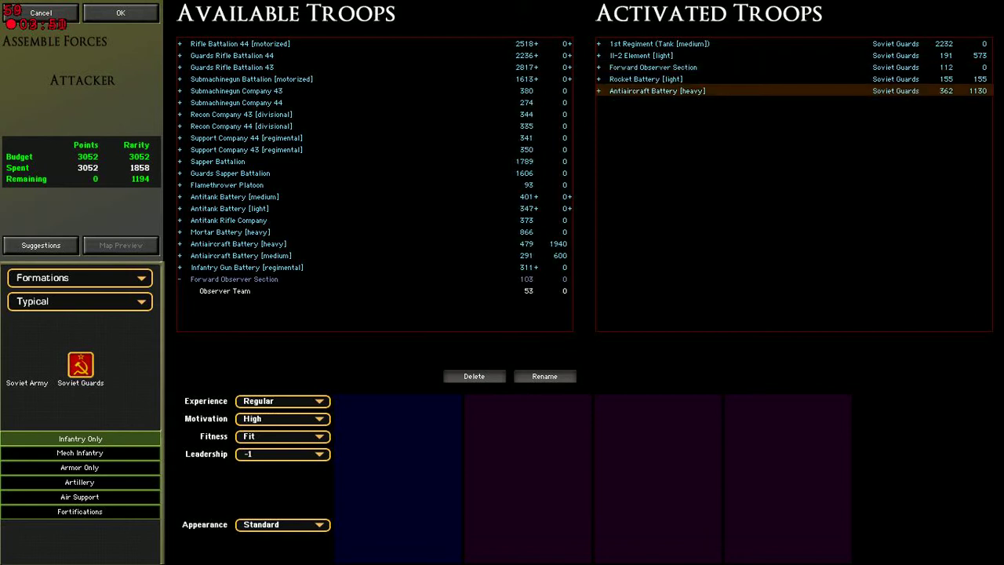
- Expand Antiaircraft Battery [heavy] and its 1st Platoon to list HQ team, two squads and two Studebaker trucks
left_click(599, 90)
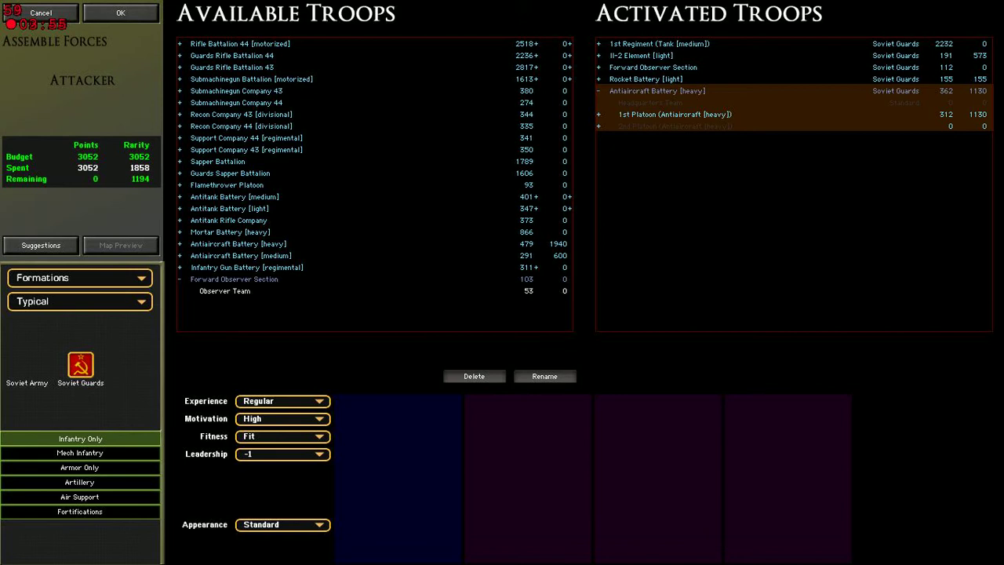
left_click(597, 114)
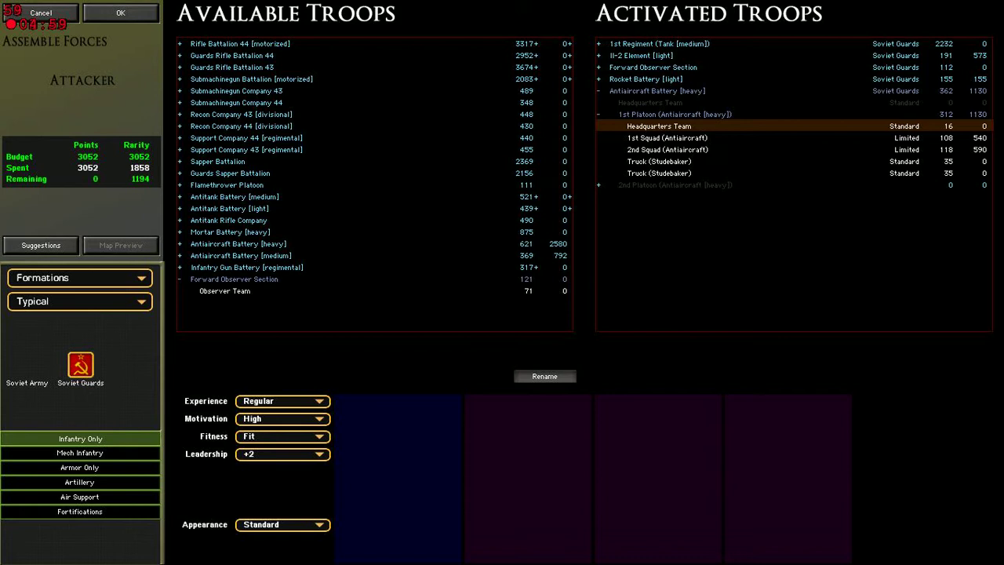
- Check the second Studebaker truck's ratings and collapse the Antiaircraft Battery [heavy]
left_click(659, 172)
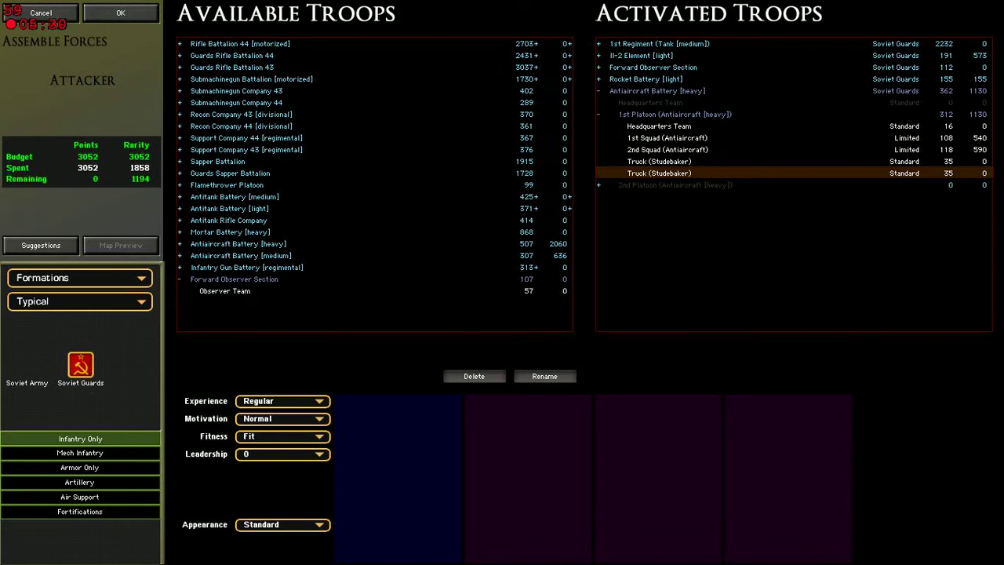
left_click(599, 89)
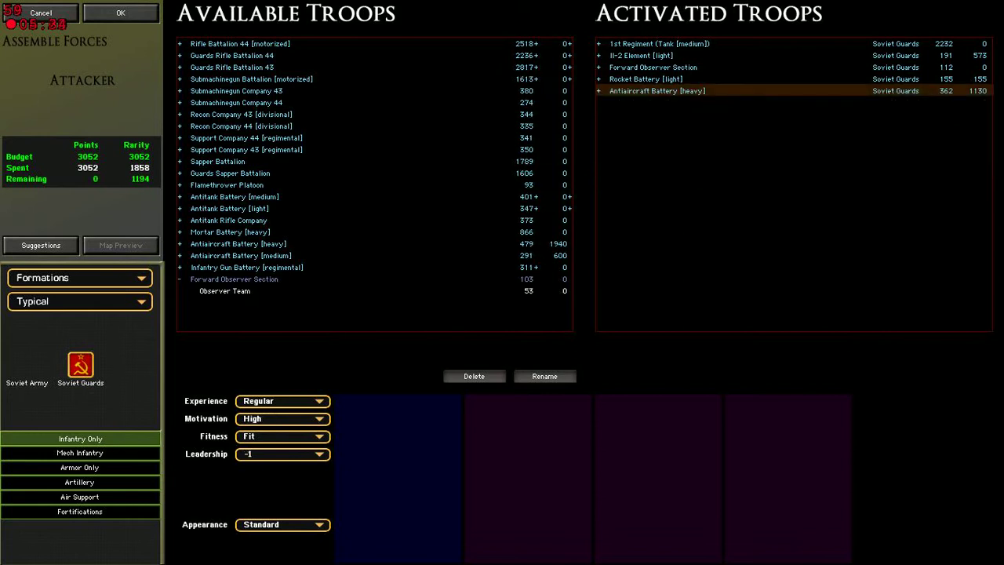